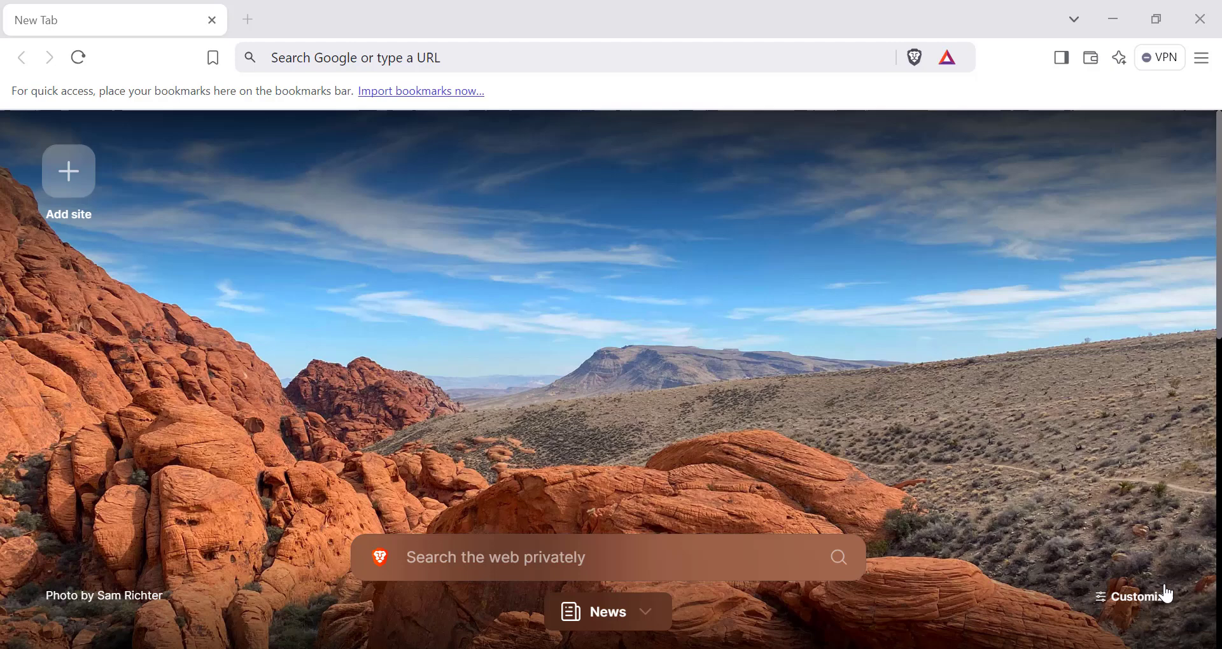
Reach Brave's Settings page via the main menu.
click(1200, 58)
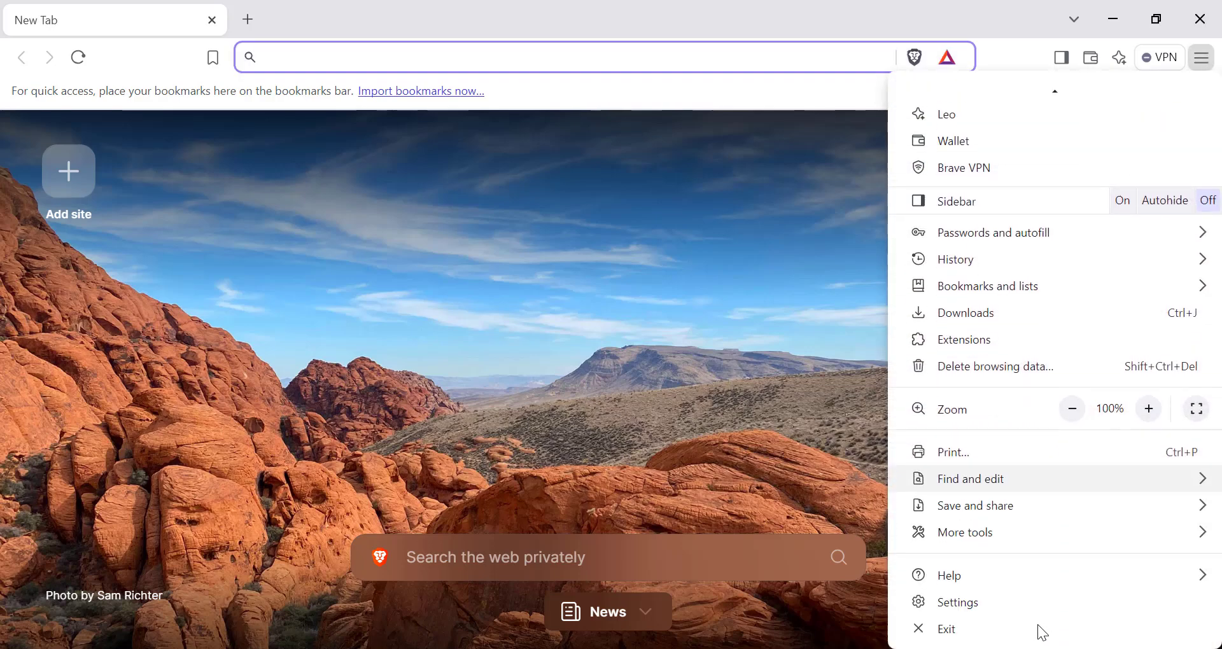
mouse_move(957, 602)
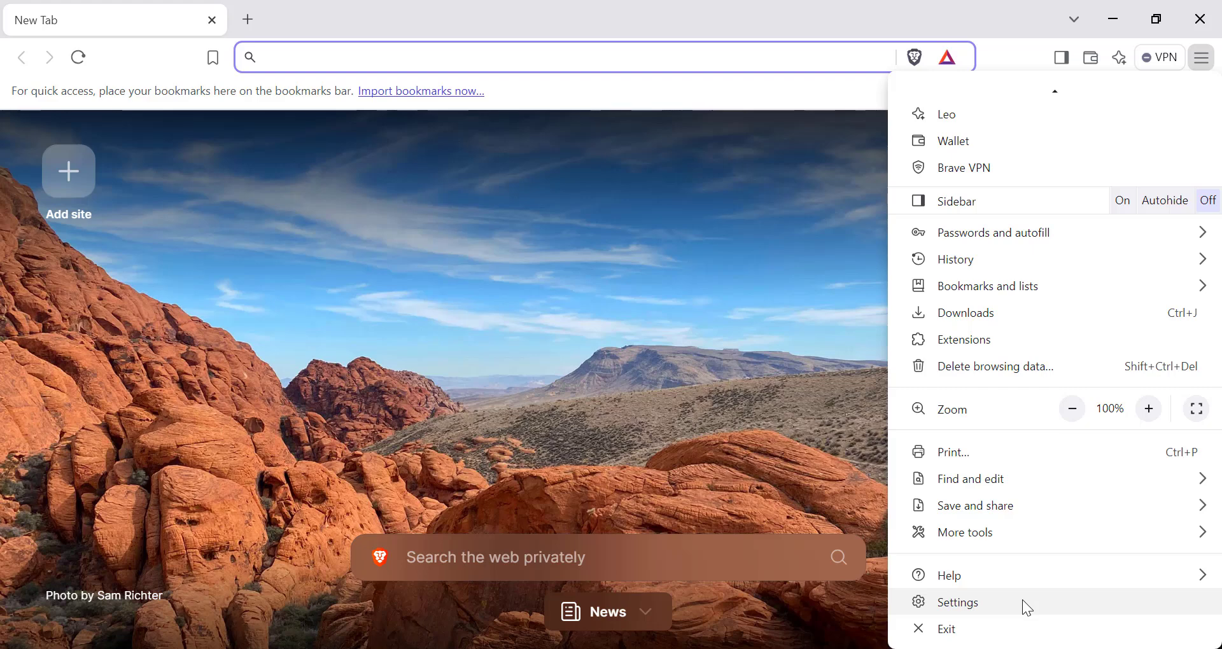
click(956, 602)
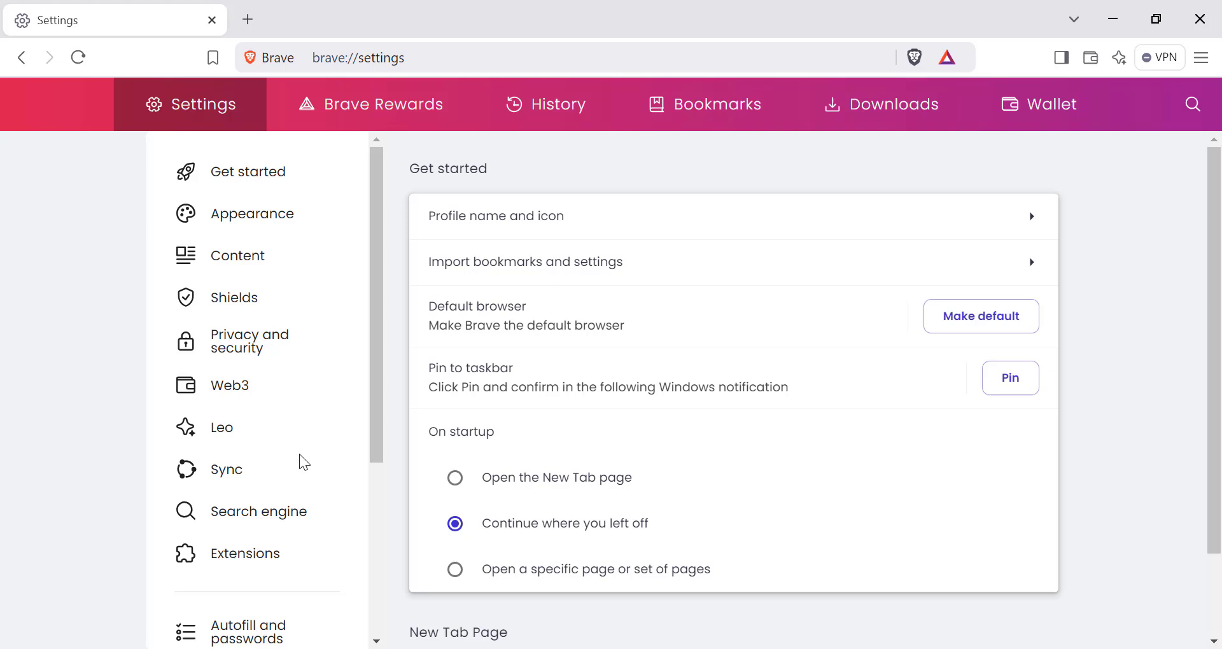
Navigate the Settings sidebar to the Reset settings section.
scroll(down, 3)
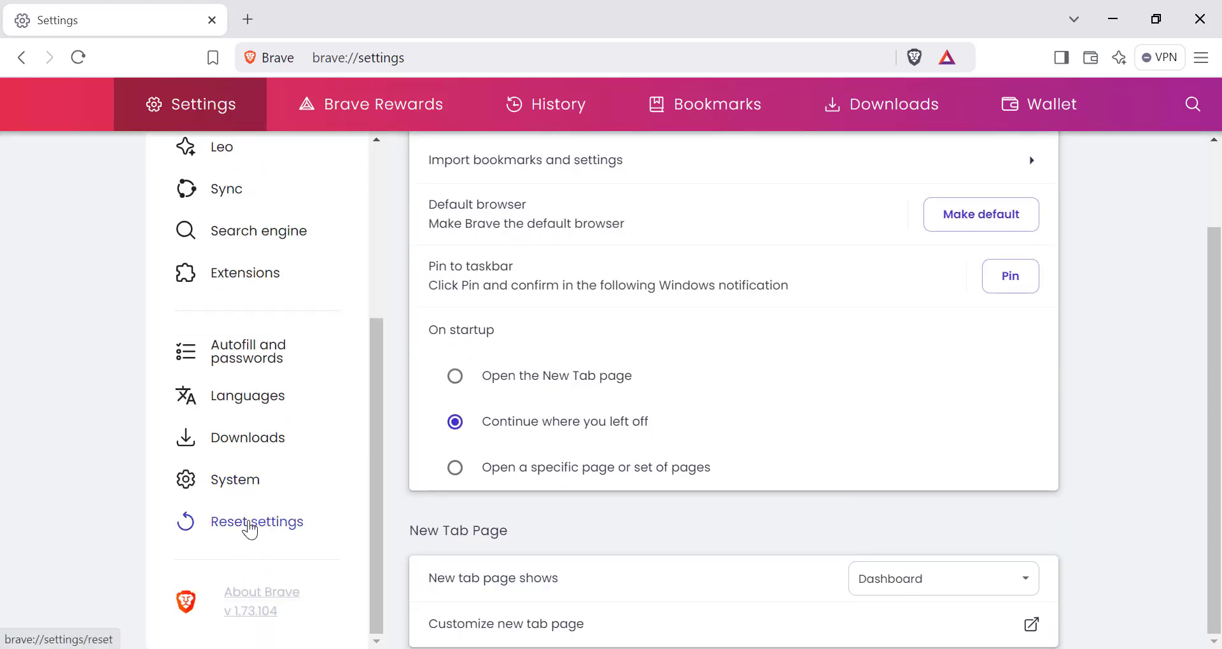
click(265, 521)
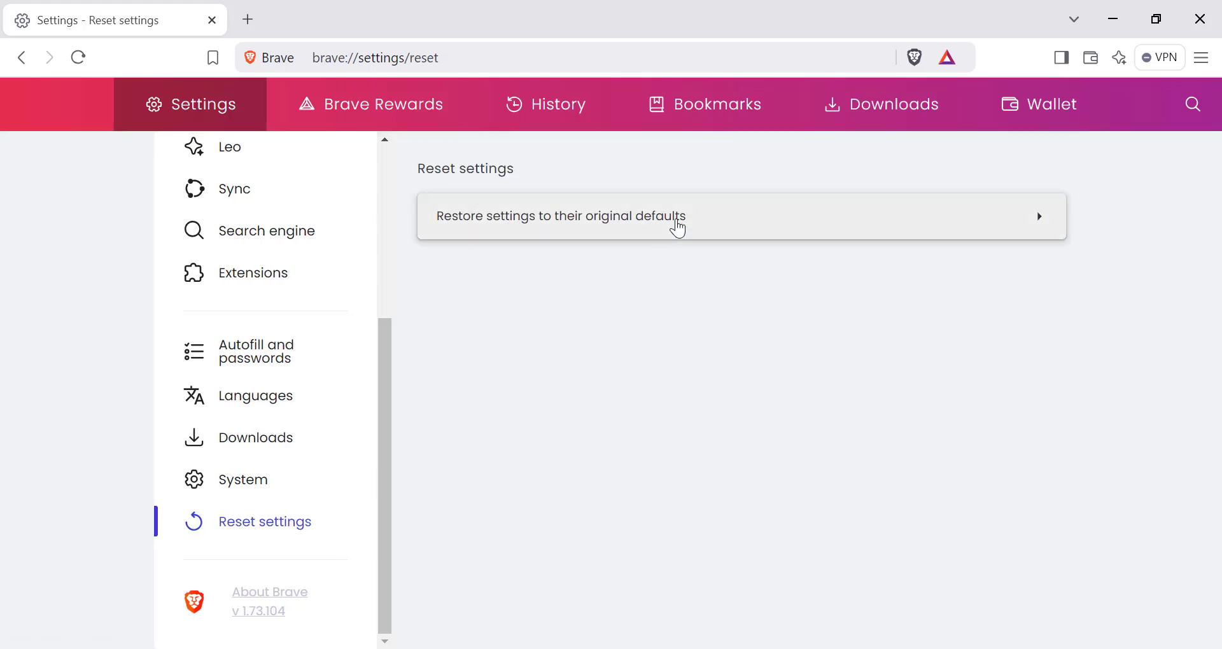
Restore settings to their original defaults and confirm in the Reset settings dialog.
click(560, 217)
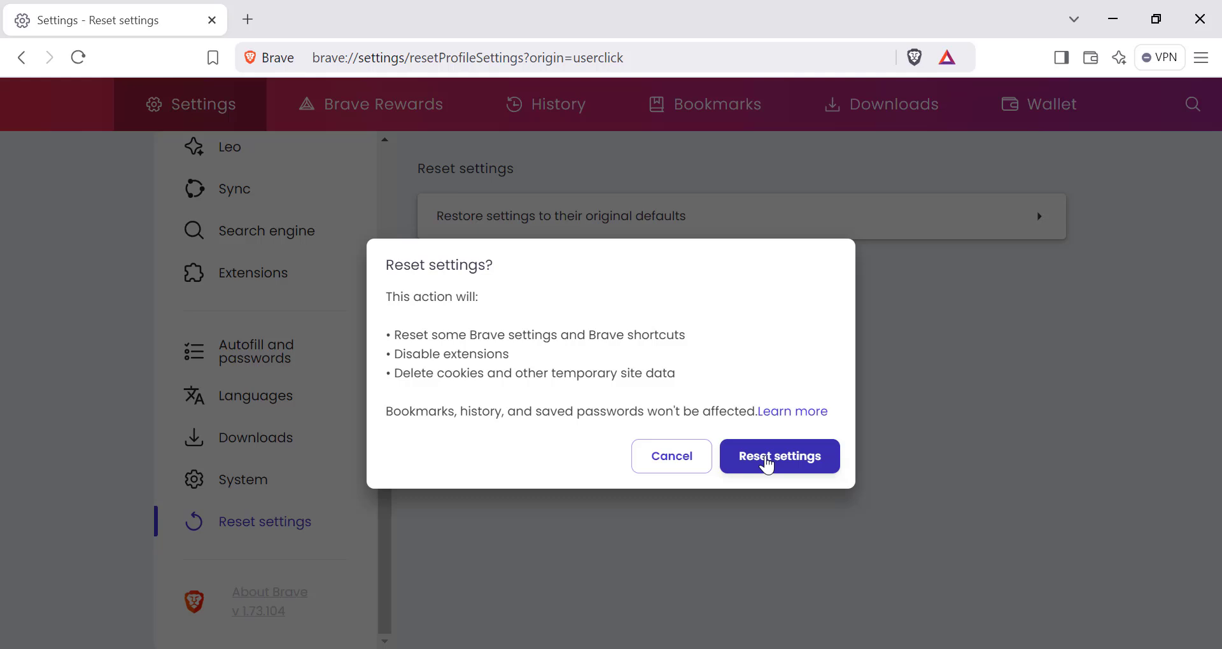
click(779, 455)
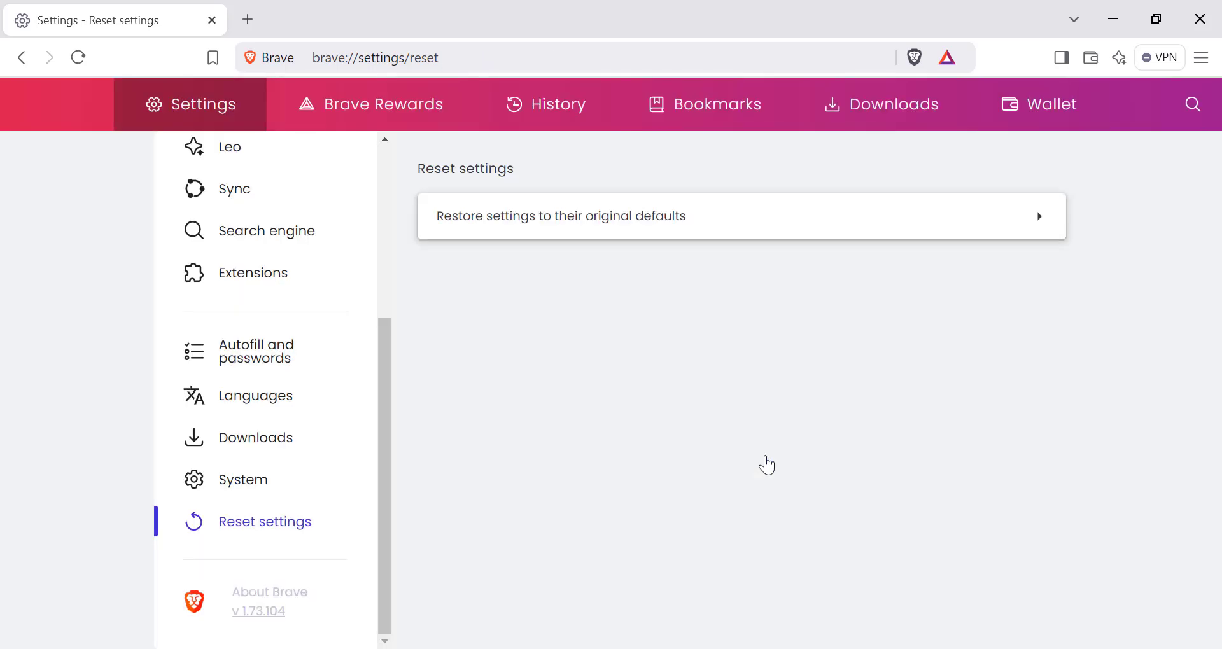